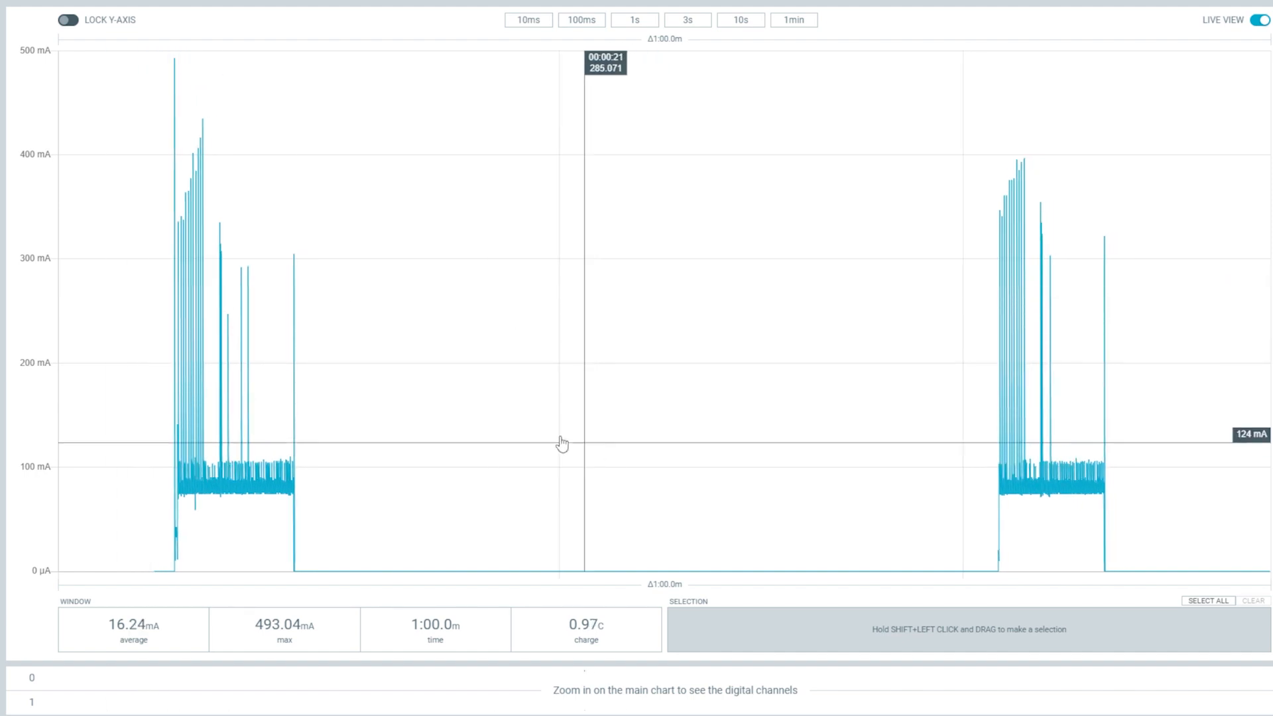
pyautogui.moveTo(482, 531)
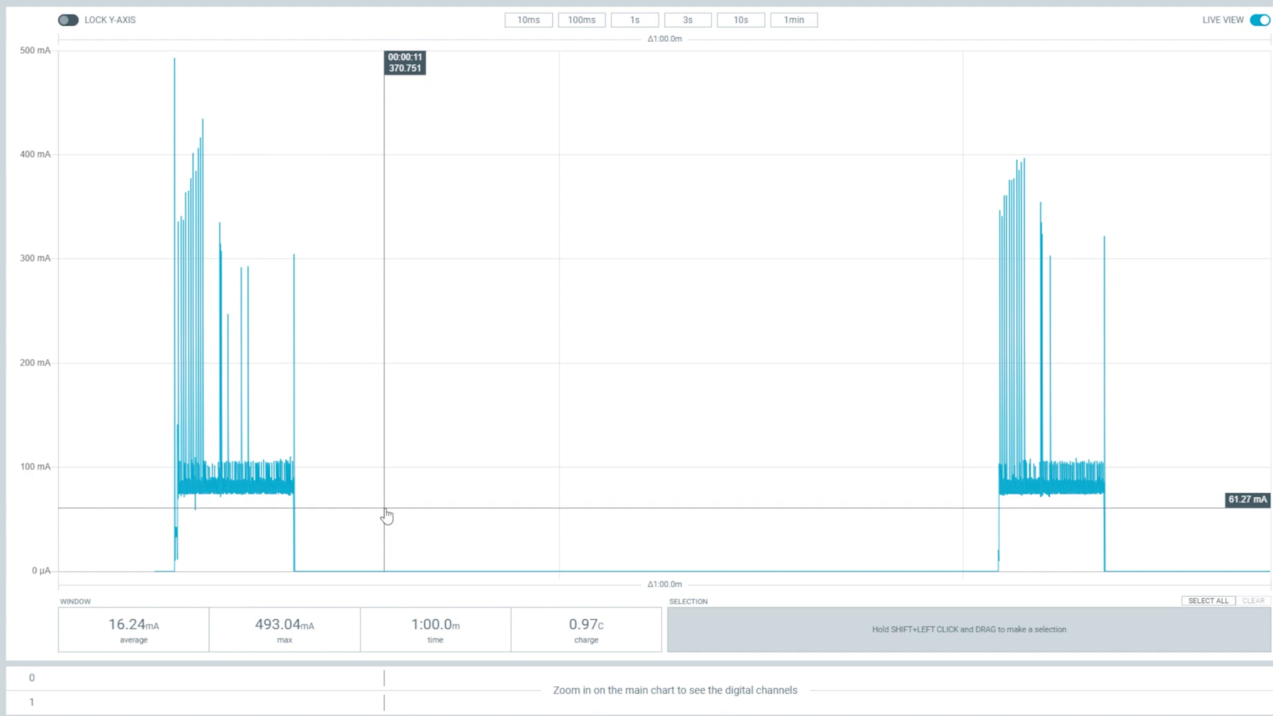
# Select the 27.72 s idle stretch between the two bursts, reading a 44.41 µA average.
pyautogui.moveTo(383, 511); pyautogui.dragTo(944, 511)
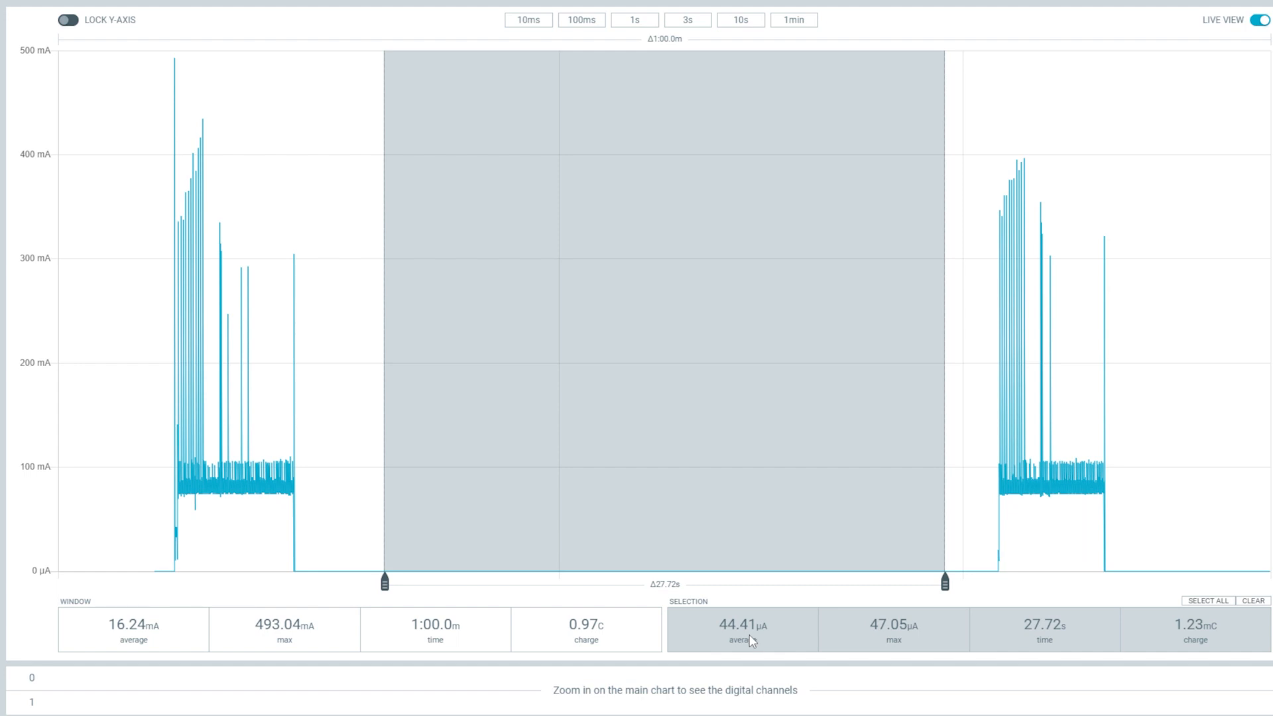
pyautogui.moveTo(702, 630)
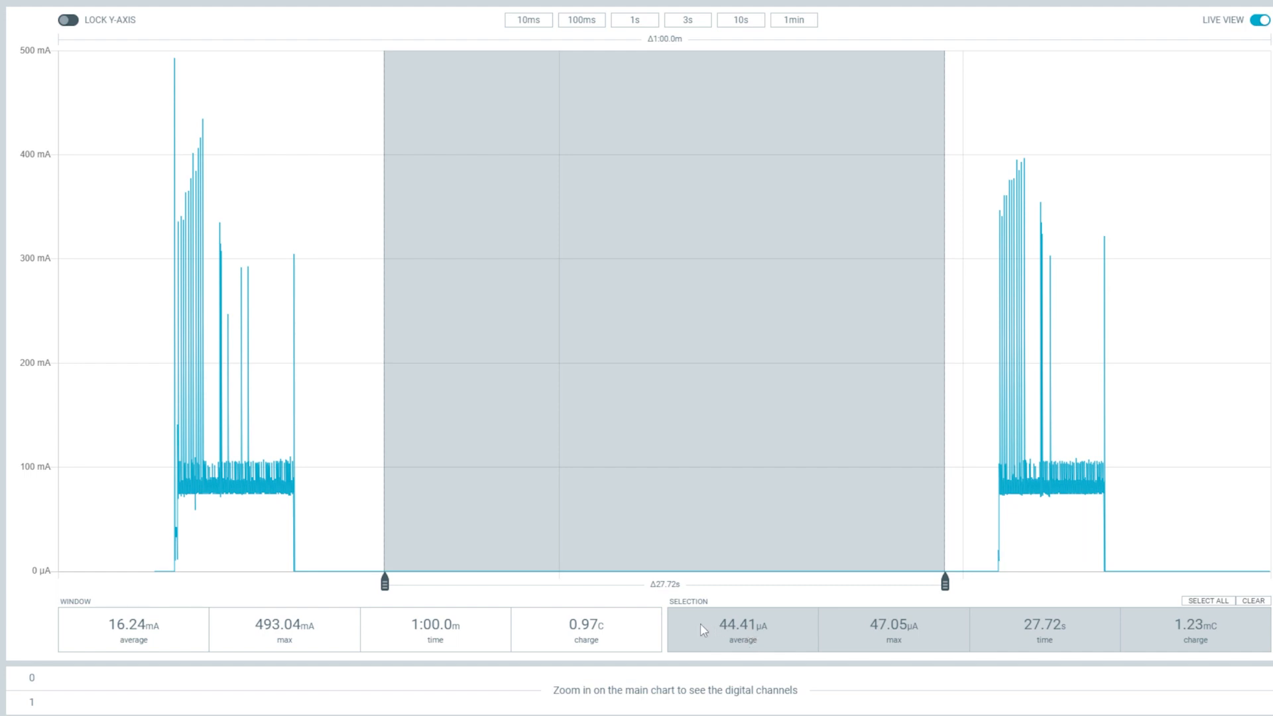
pyautogui.moveTo(768, 600)
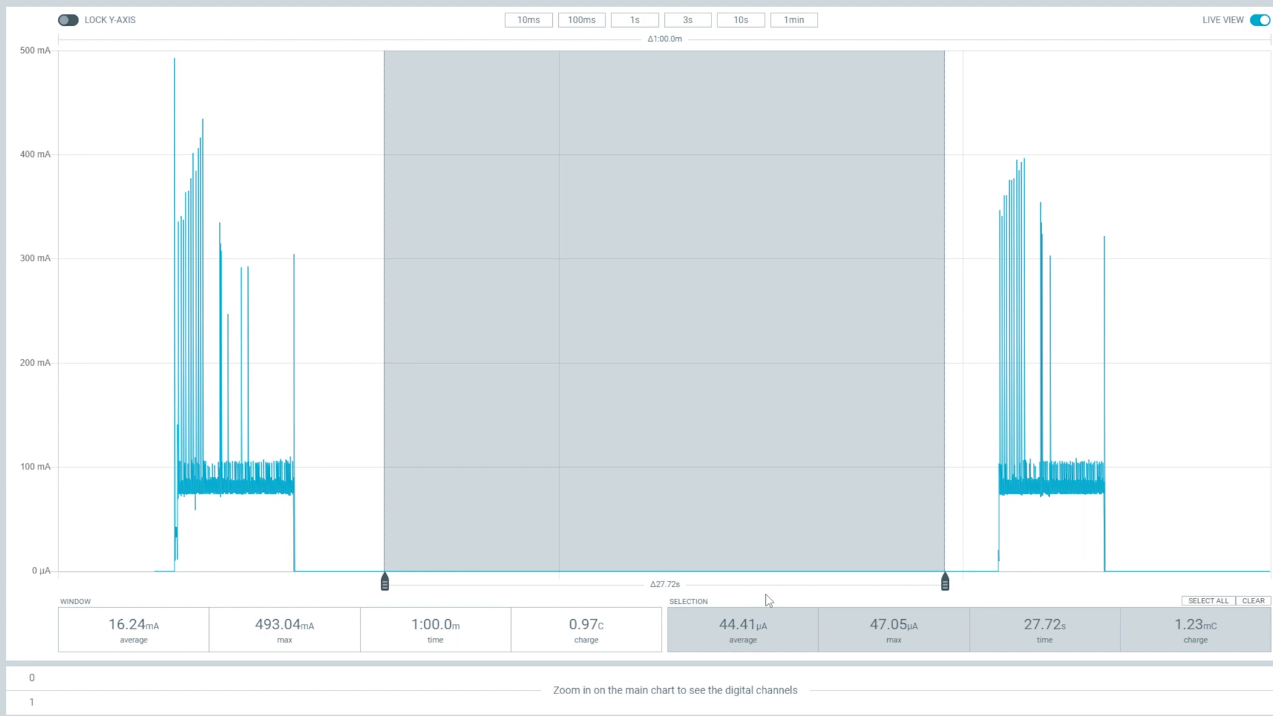
pyautogui.moveTo(758, 641)
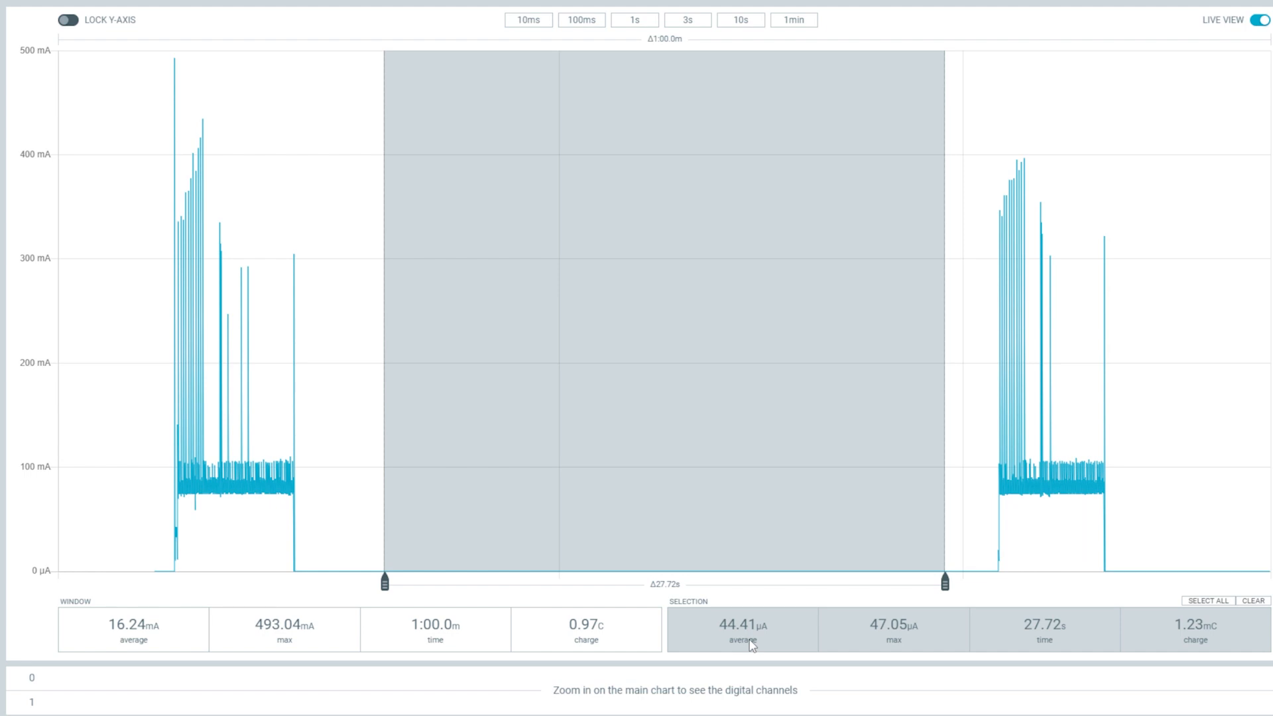
pyautogui.moveTo(791, 642)
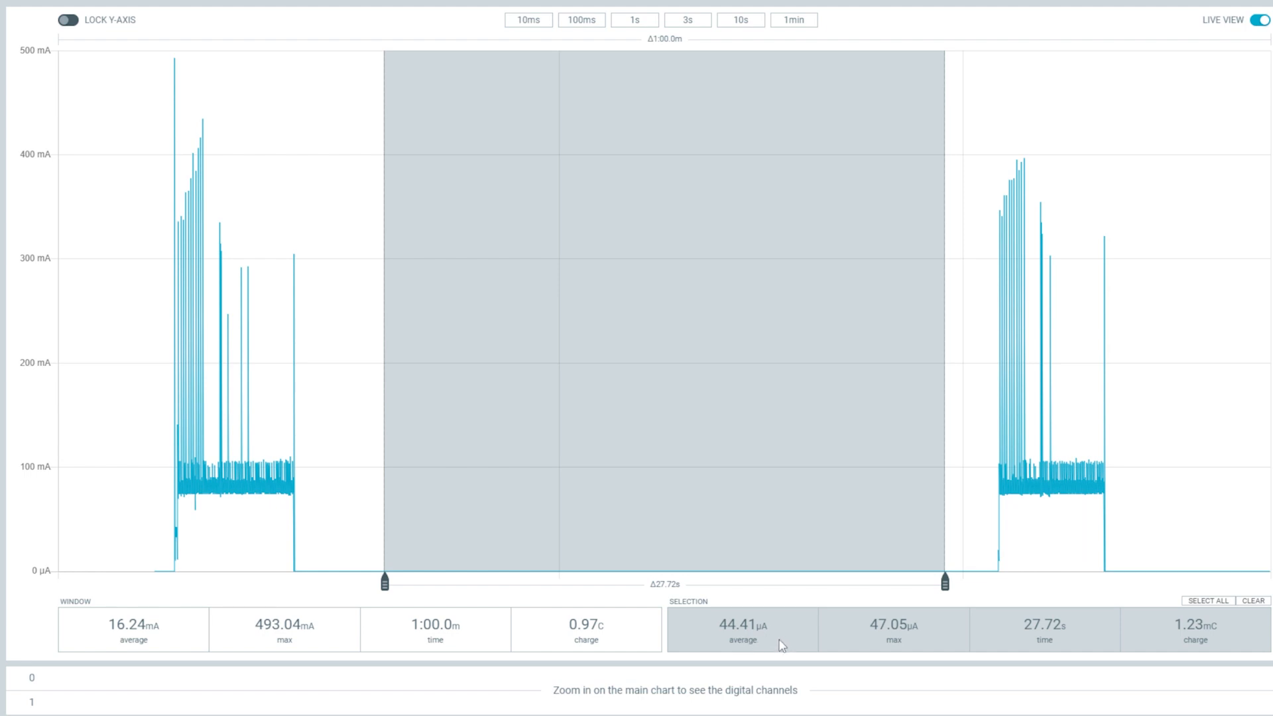
pyautogui.moveTo(777, 645)
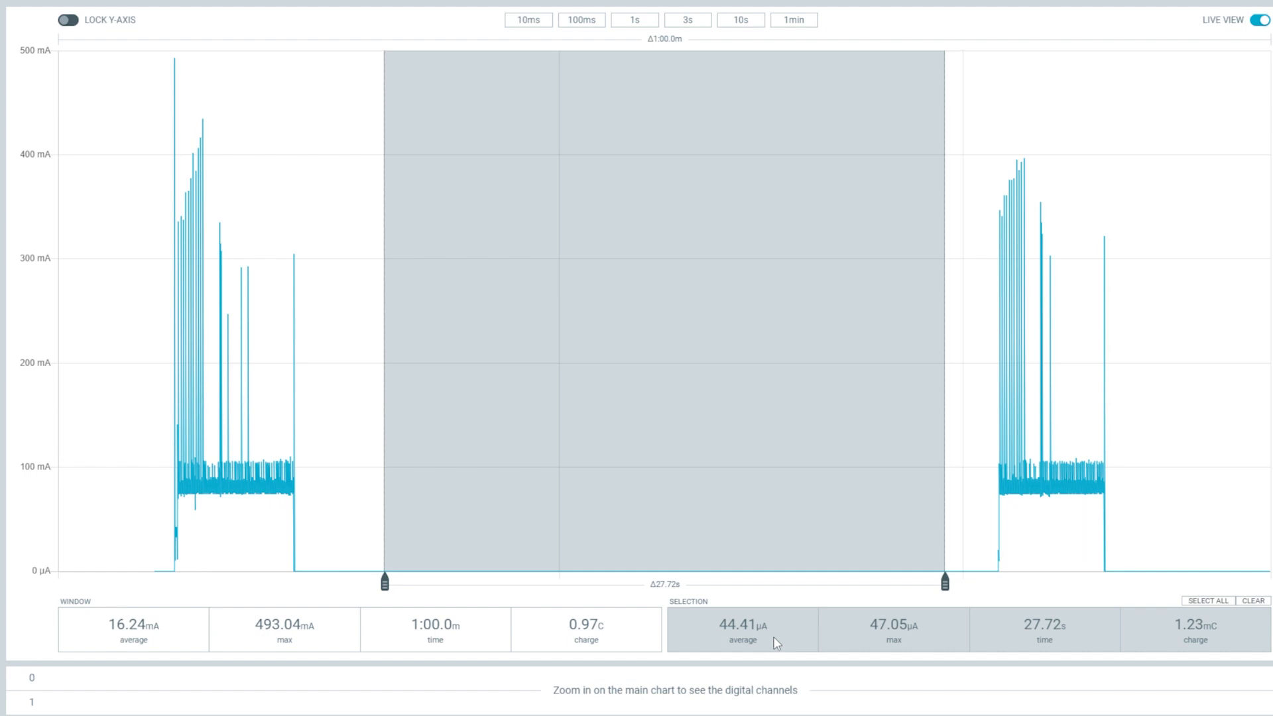
pyautogui.moveTo(753, 677)
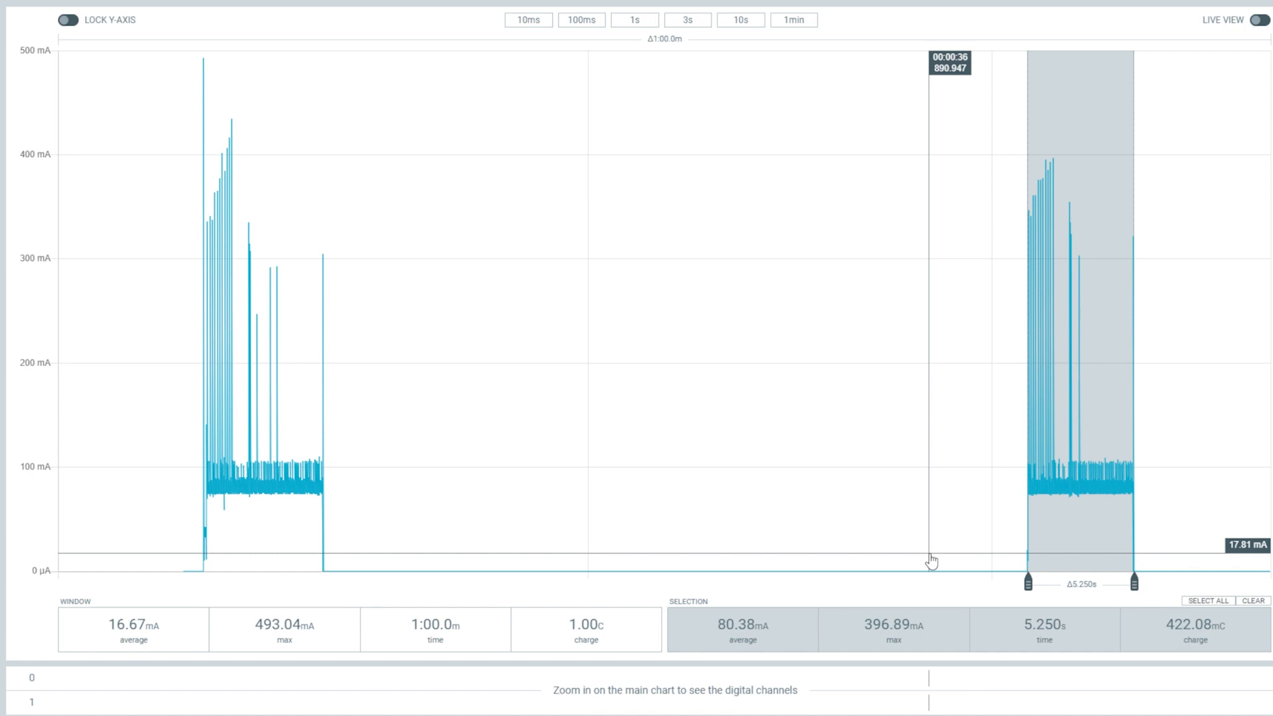
pyautogui.moveTo(929, 561)
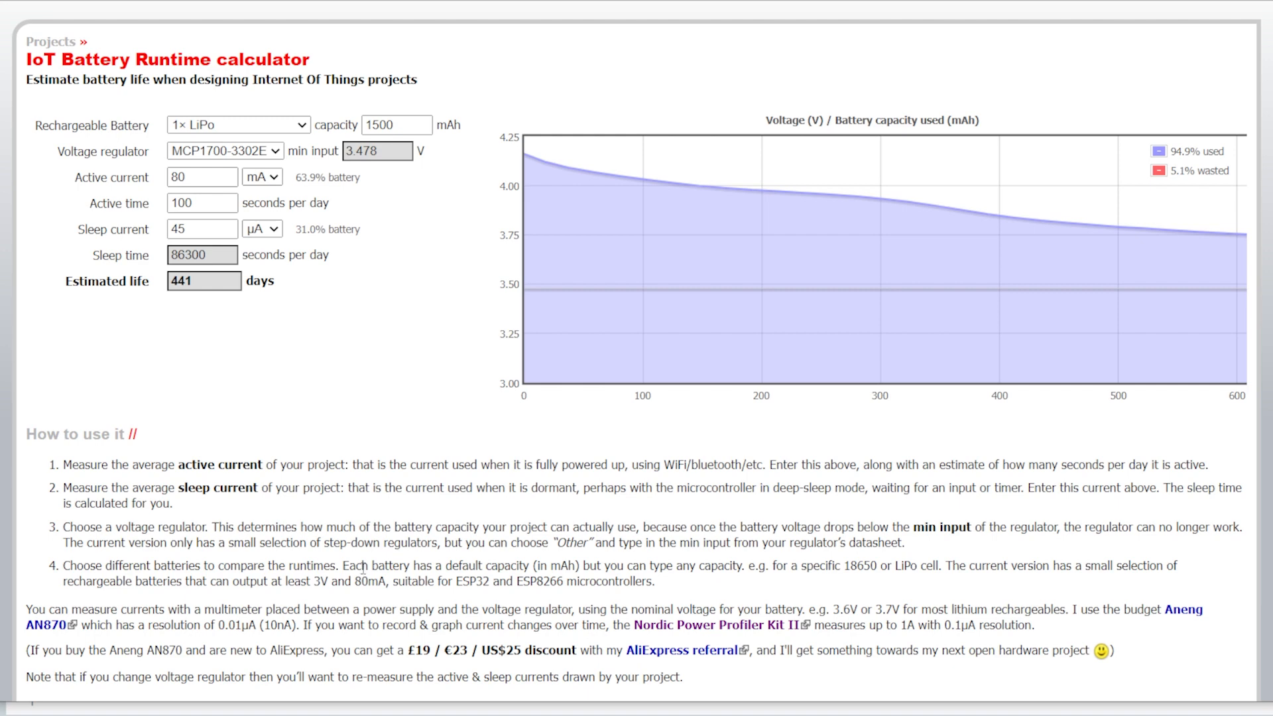
pyautogui.moveTo(243, 247)
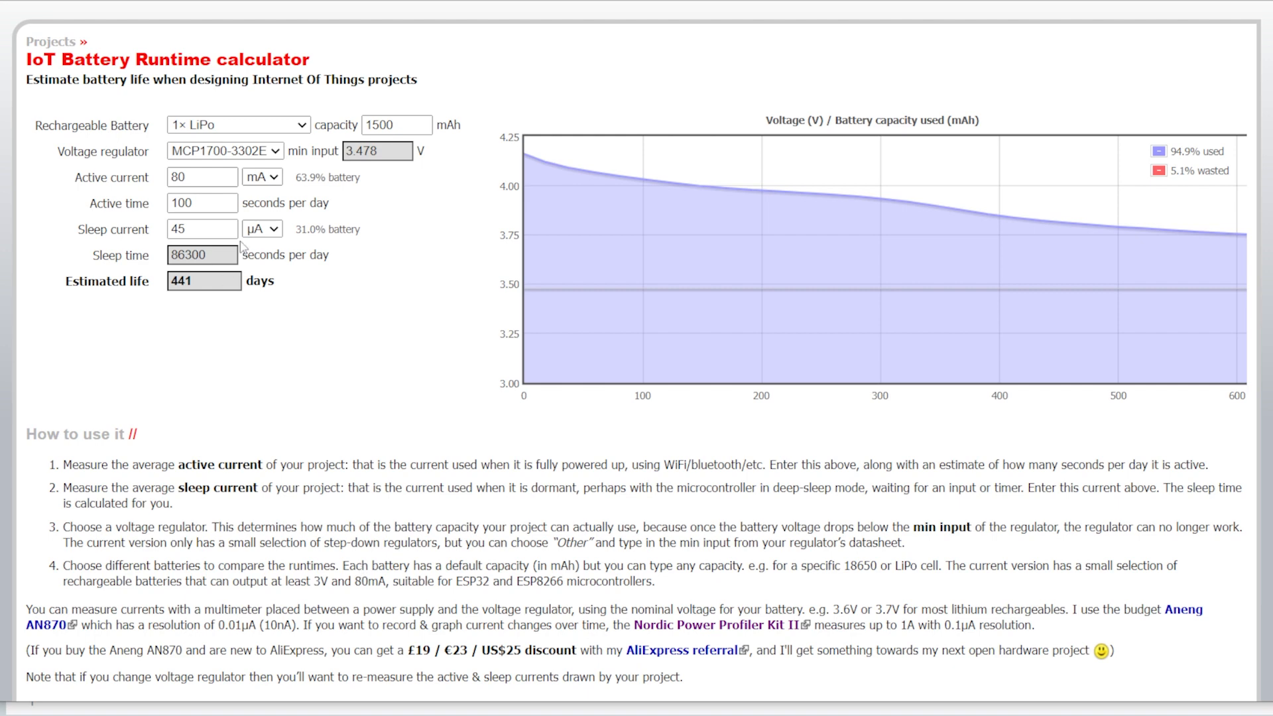
pyautogui.moveTo(300, 219)
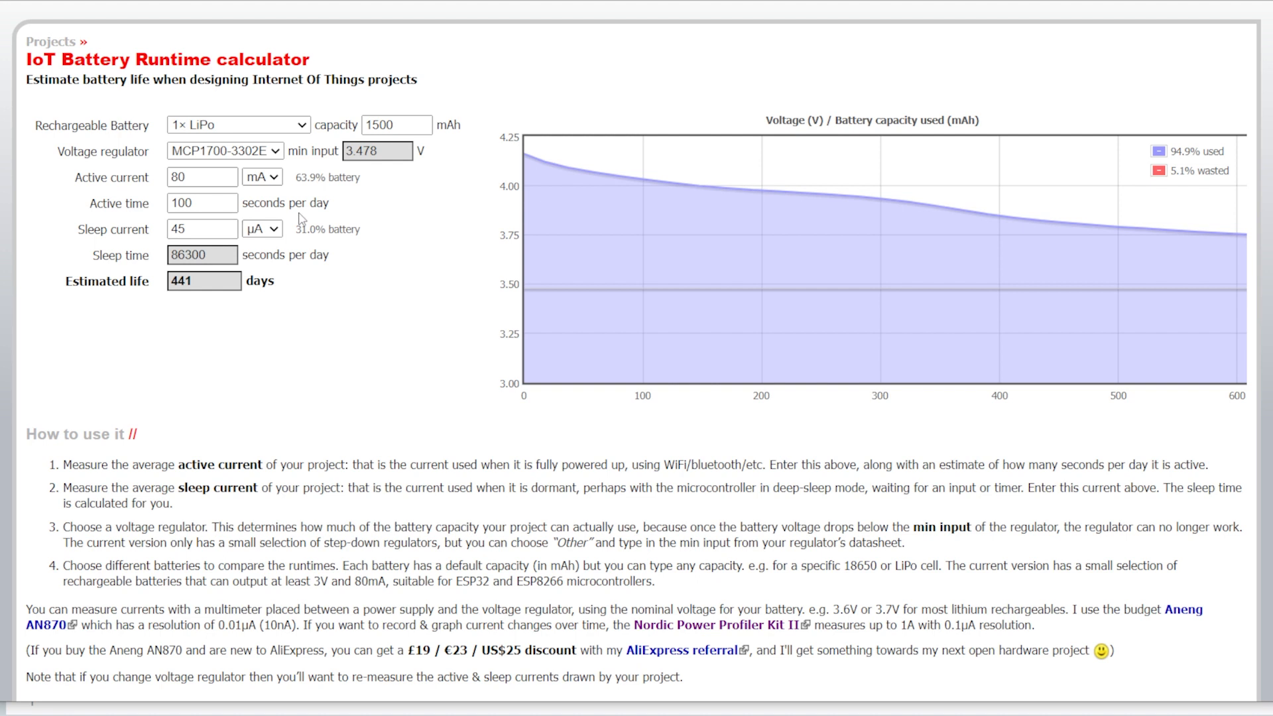
pyautogui.moveTo(542, 272)
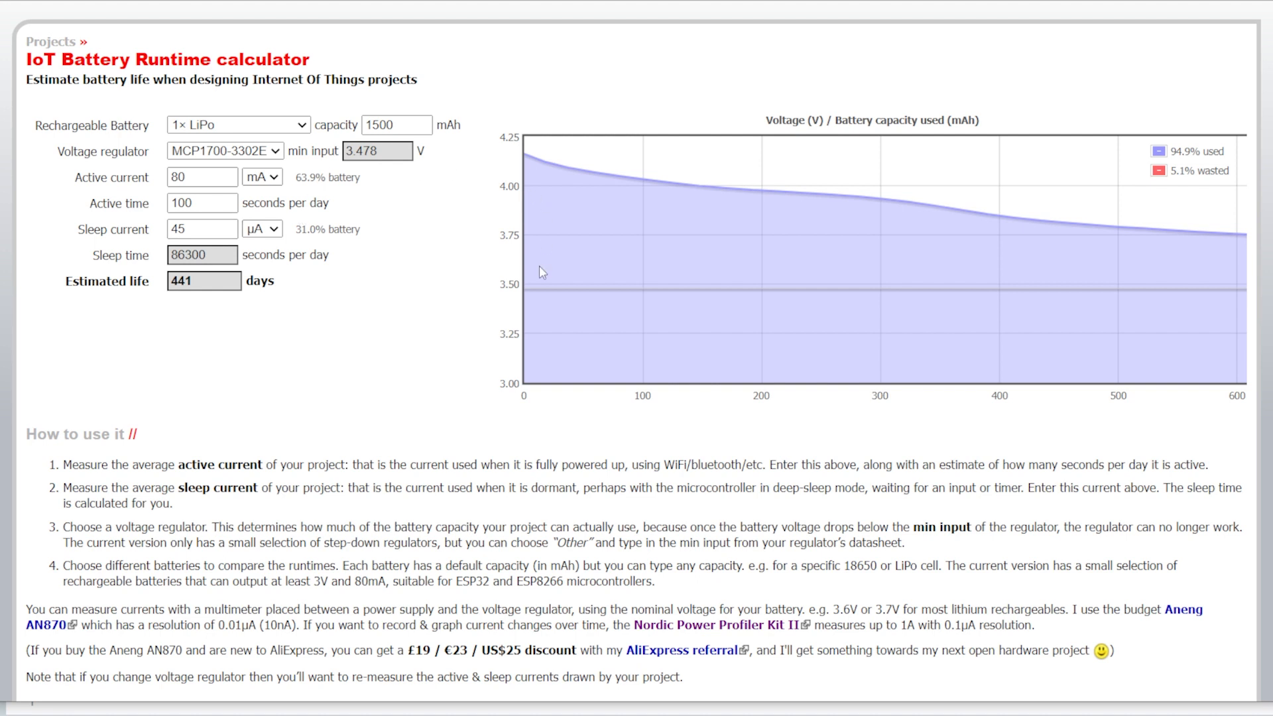
pyautogui.moveTo(491, 258)
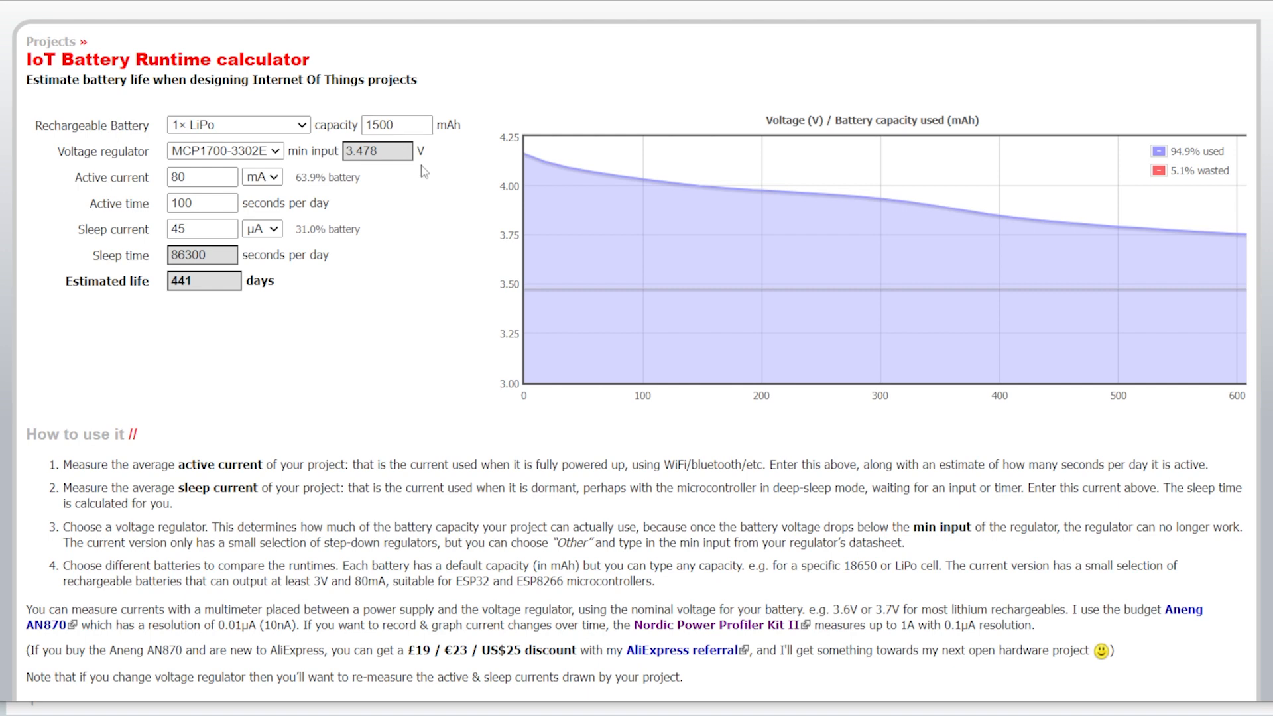
# Review the default 1500 mAh LiPo, 80 mA active and 45 µA sleep inputs, estimating 441 days.
pyautogui.click(202, 177)
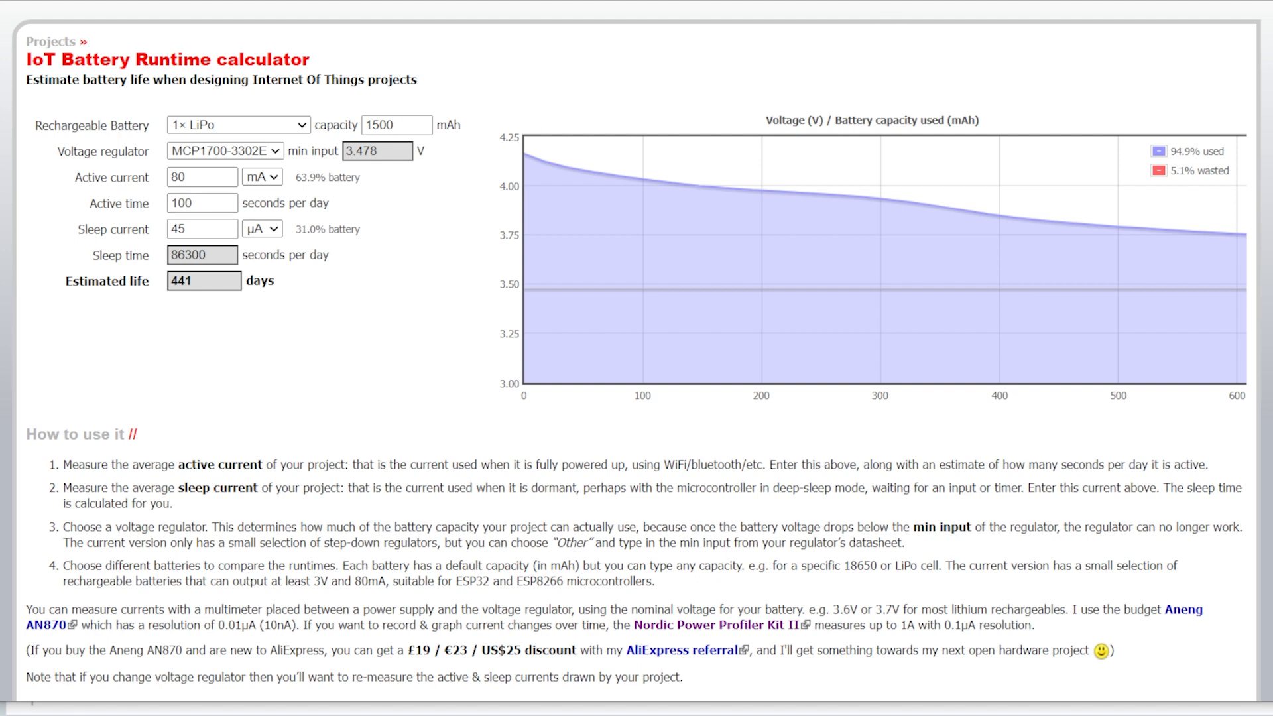
pyautogui.moveTo(307, 297)
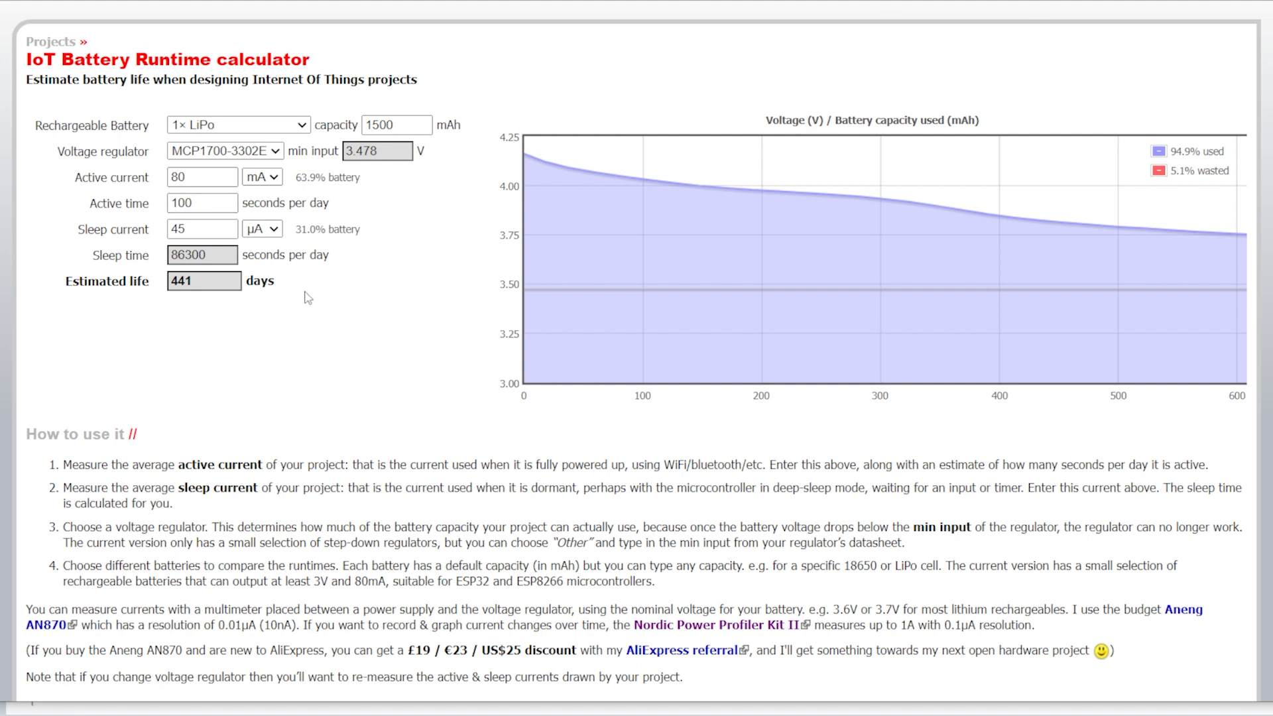
pyautogui.moveTo(306, 298)
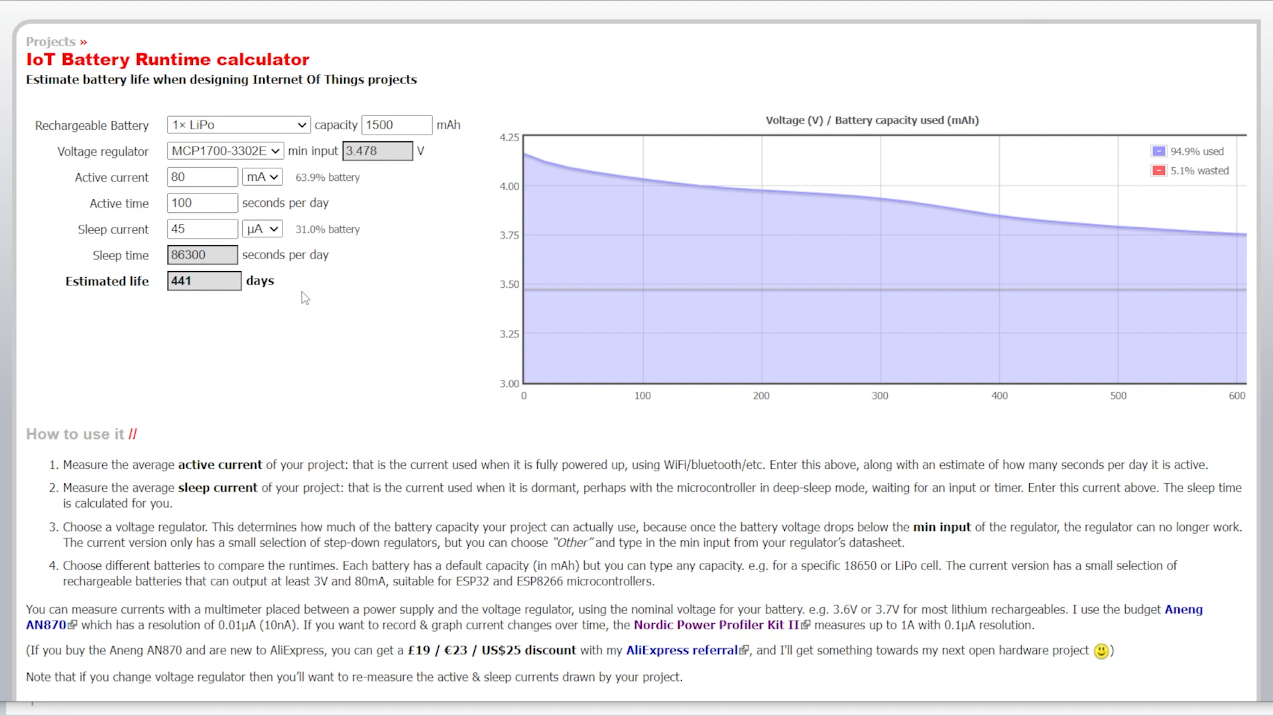
pyautogui.moveTo(296, 296)
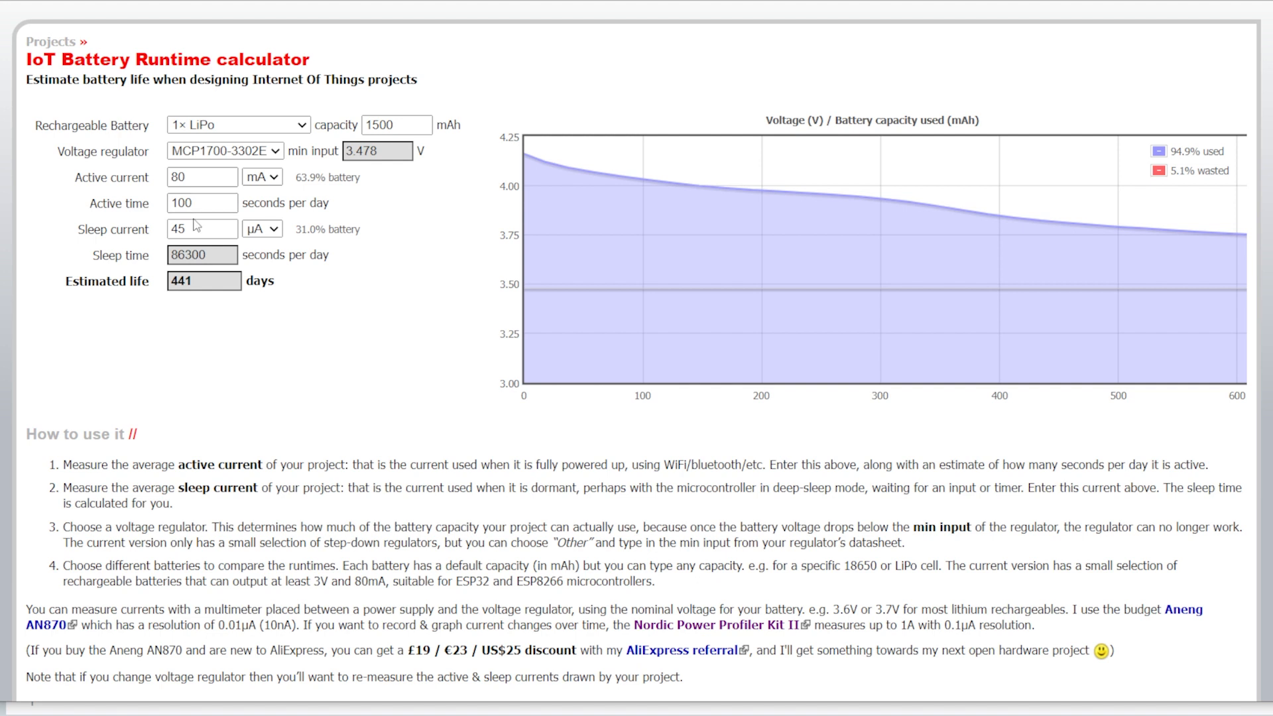
pyautogui.moveTo(201, 234)
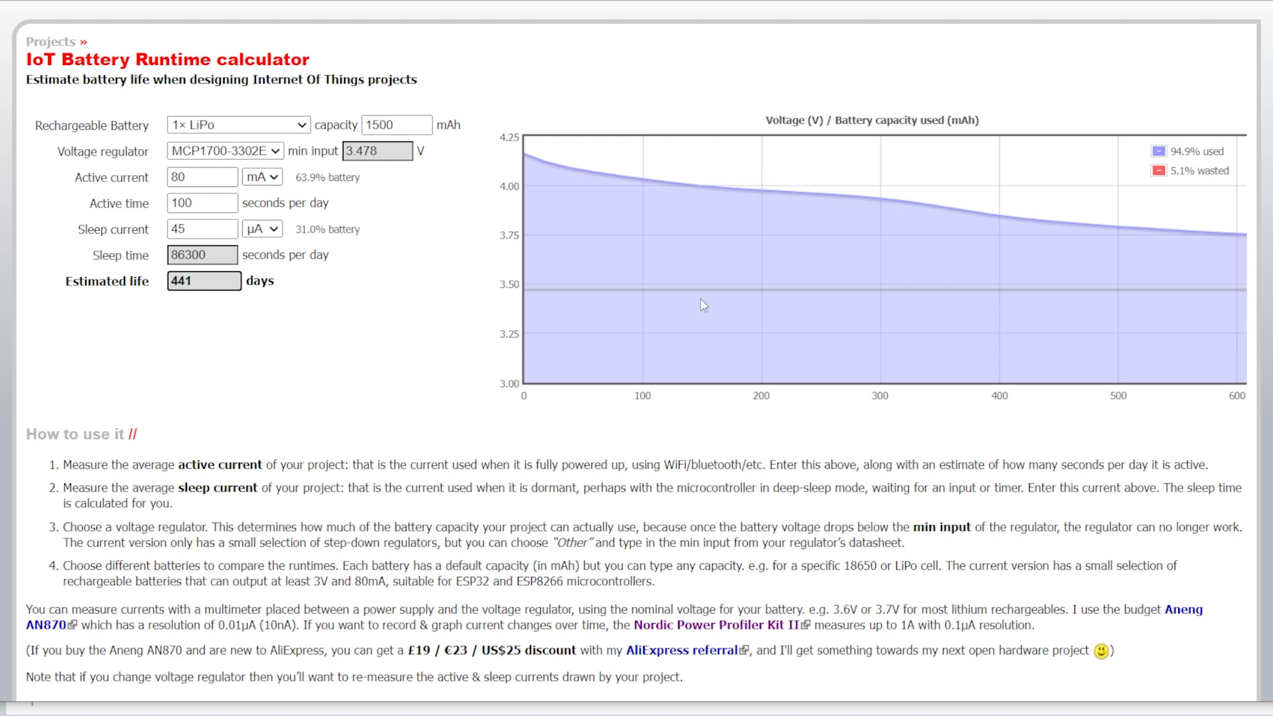
pyautogui.moveTo(445, 140)
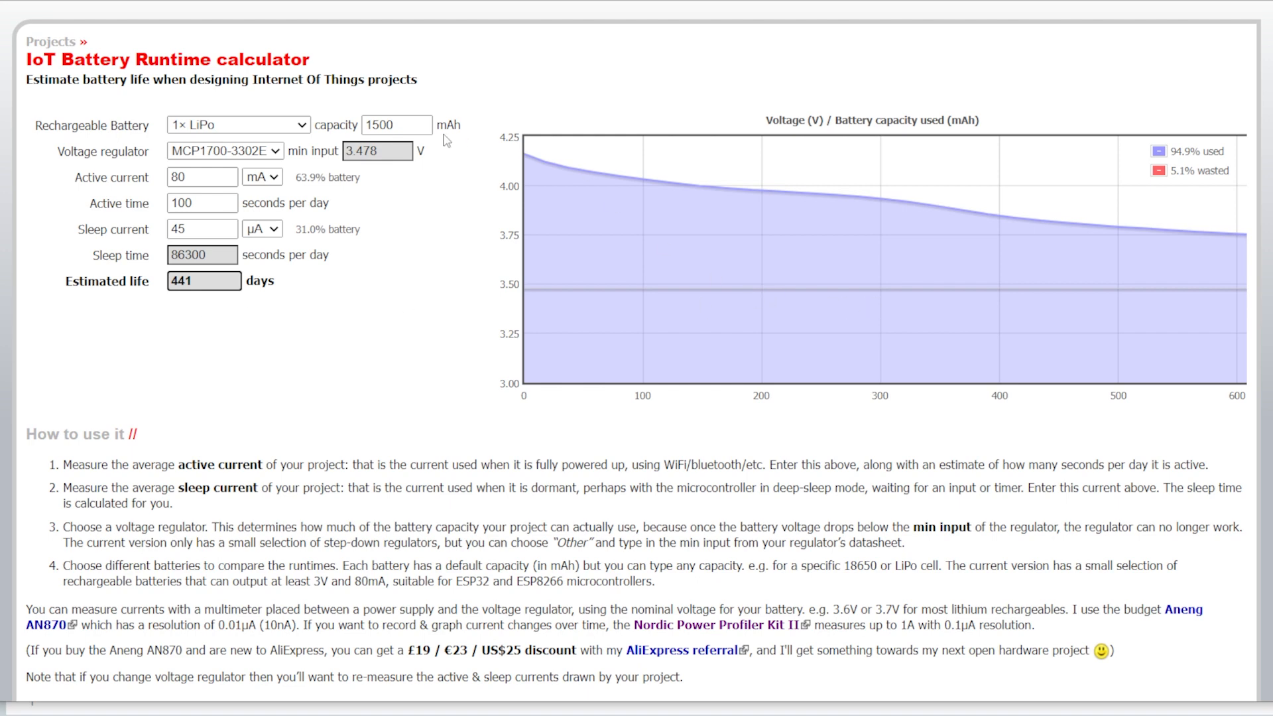
pyautogui.moveTo(391, 275)
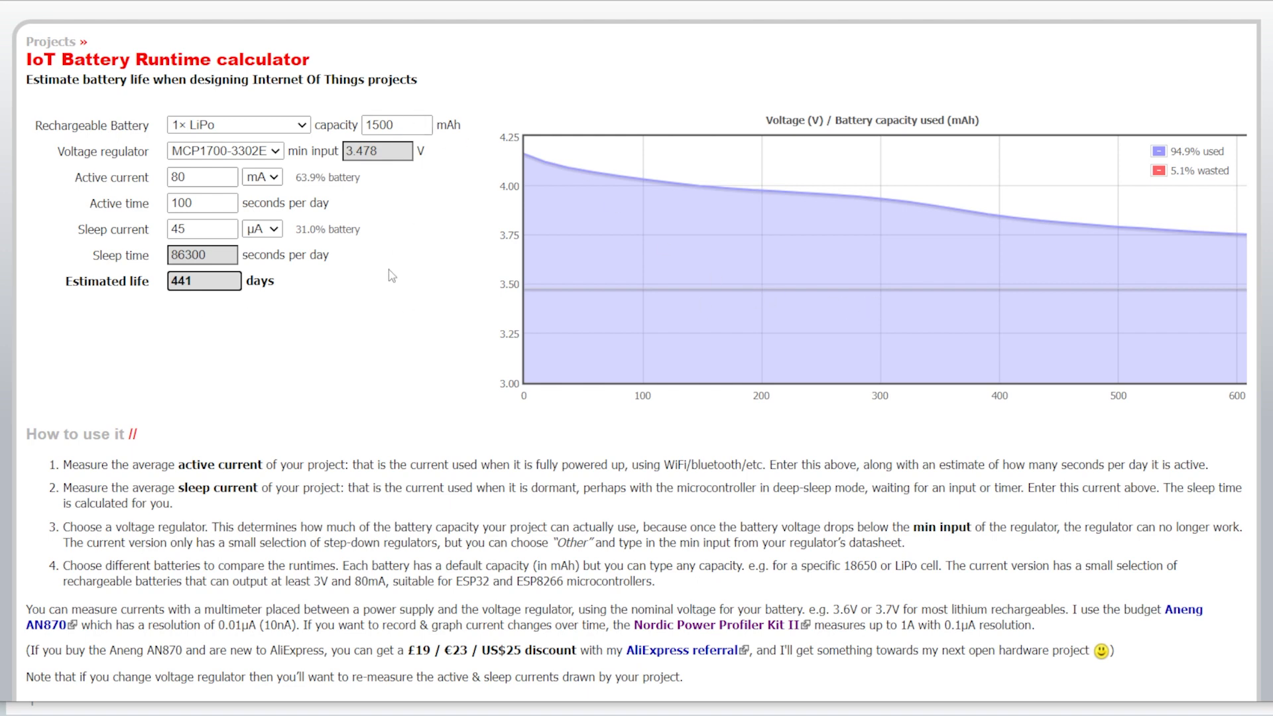
pyautogui.moveTo(340, 327)
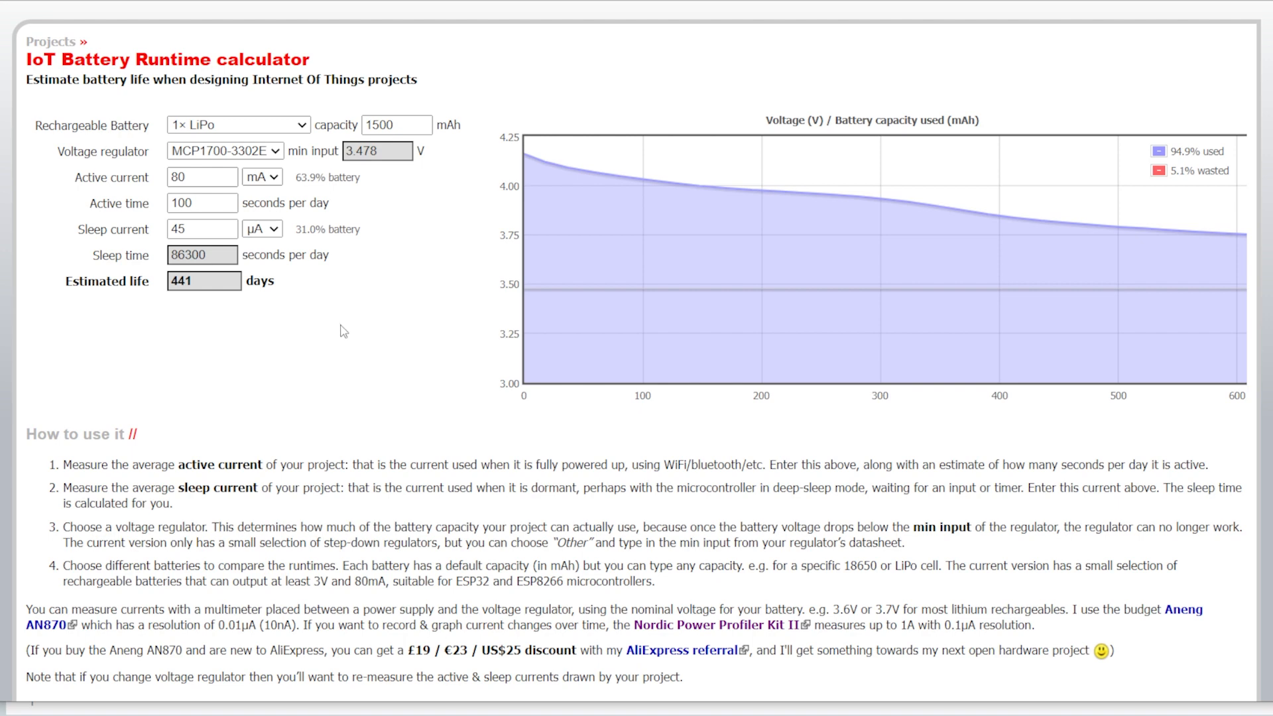
pyautogui.moveTo(436, 217)
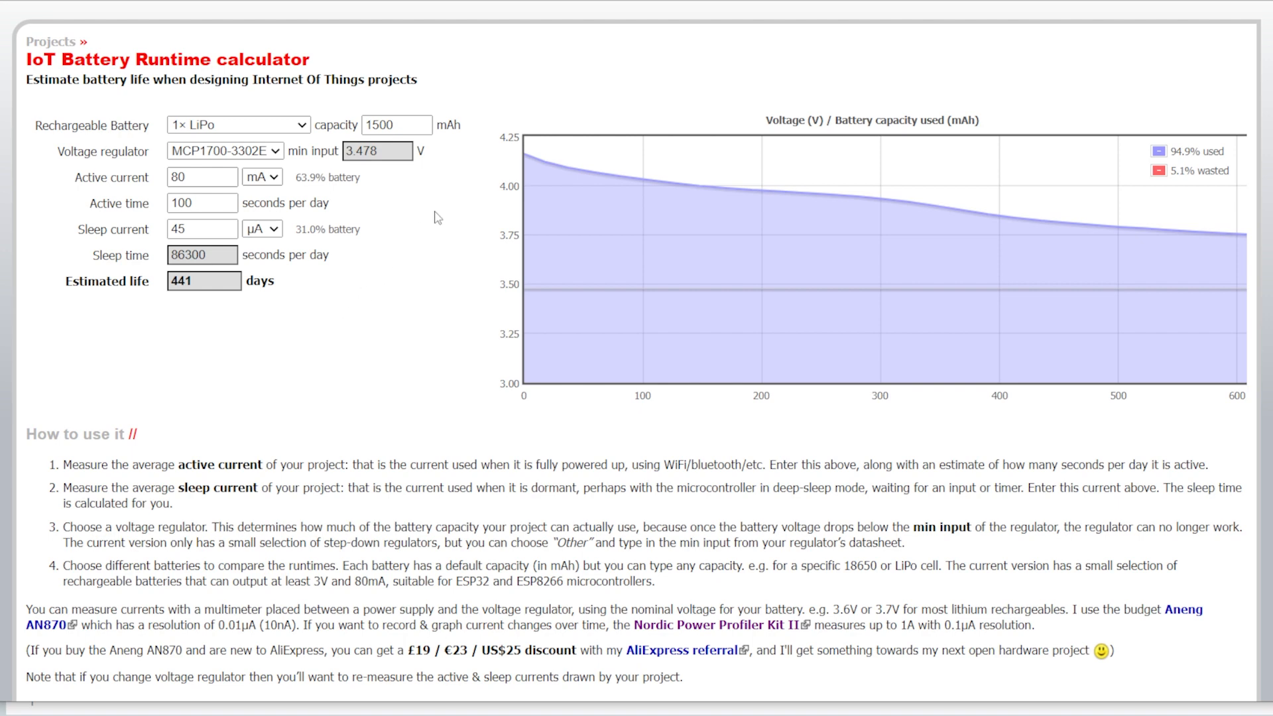
pyautogui.moveTo(665, 321)
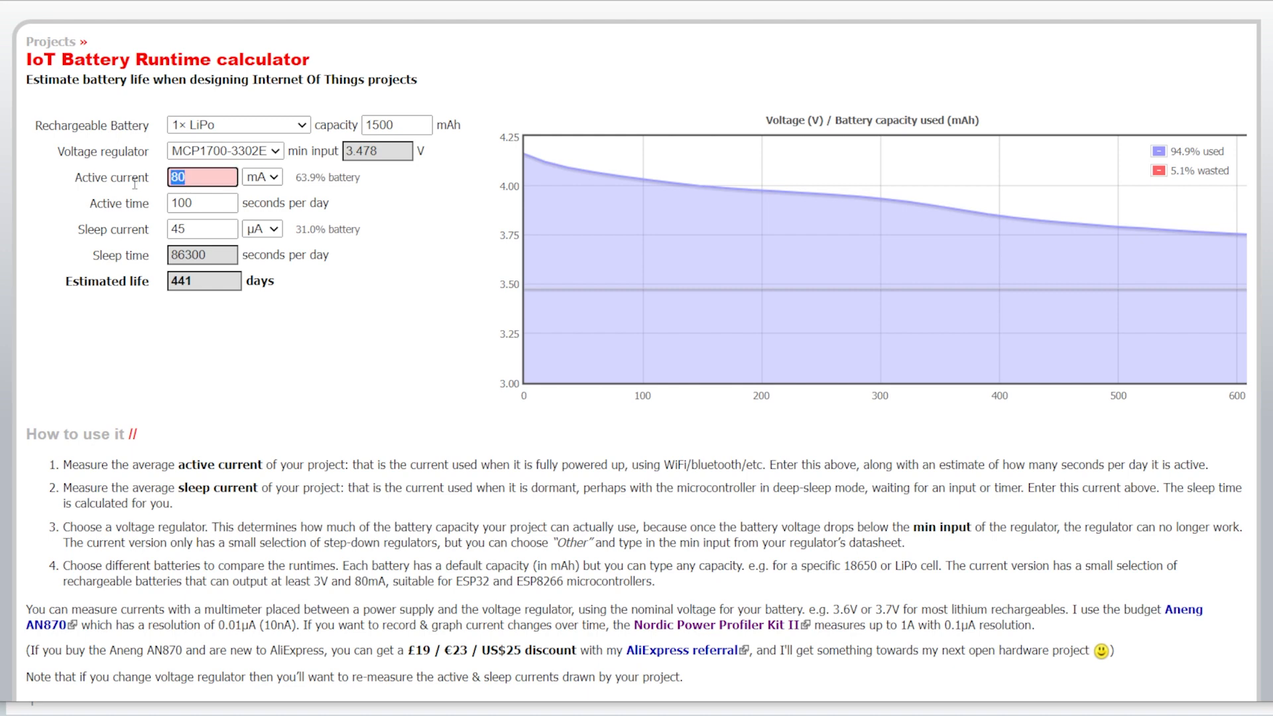
# Set active current to 26 mA and highlight the resulting 809-day estimated life.
pyautogui.write('26')
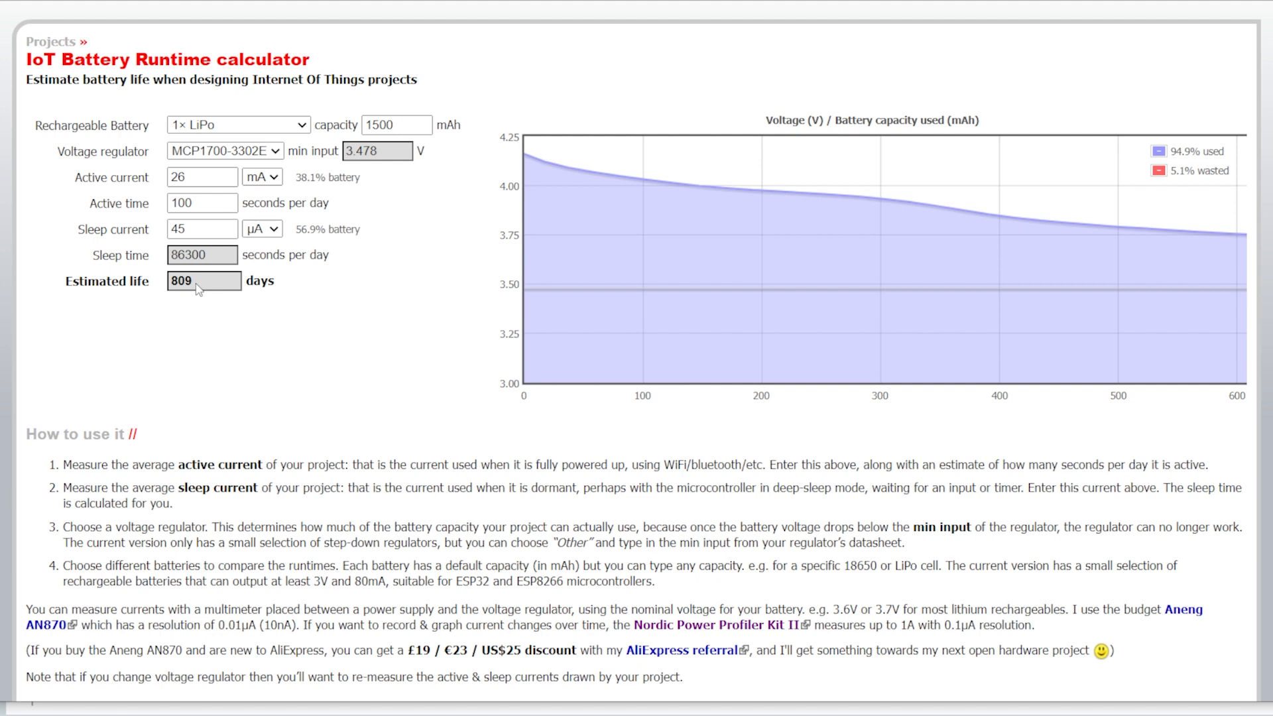
pyautogui.moveTo(191, 299)
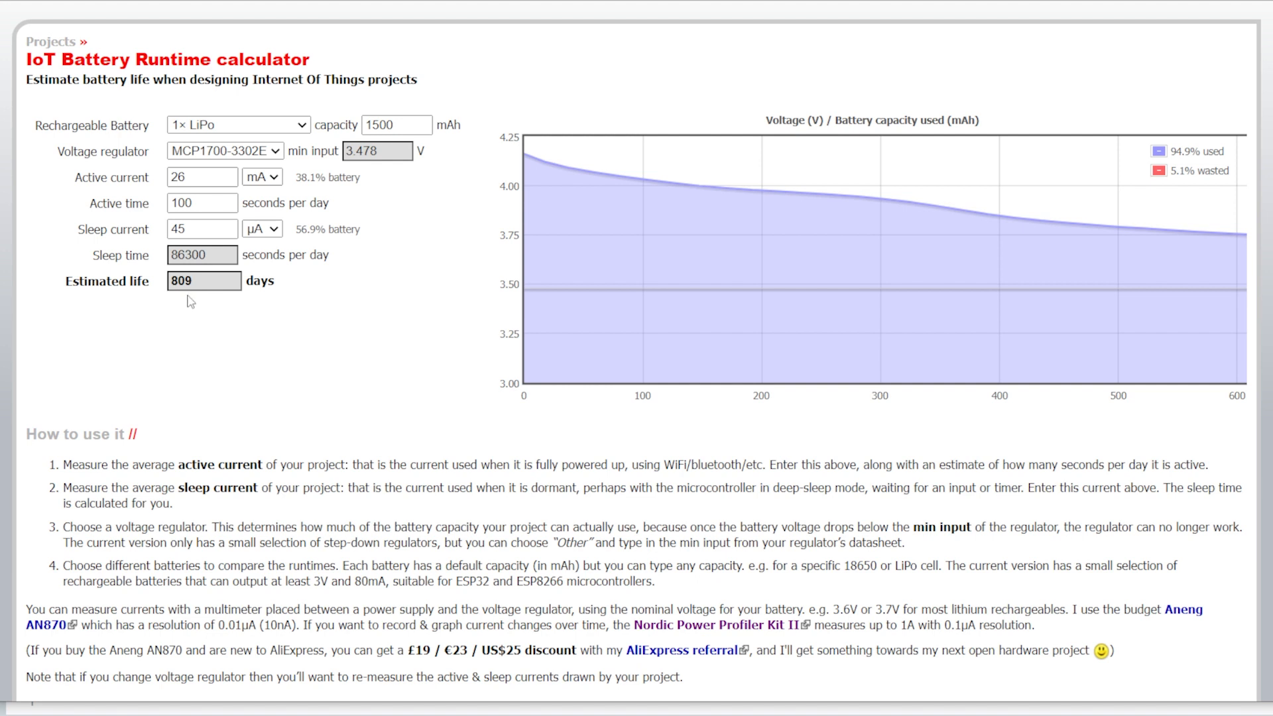
pyautogui.moveTo(195, 290)
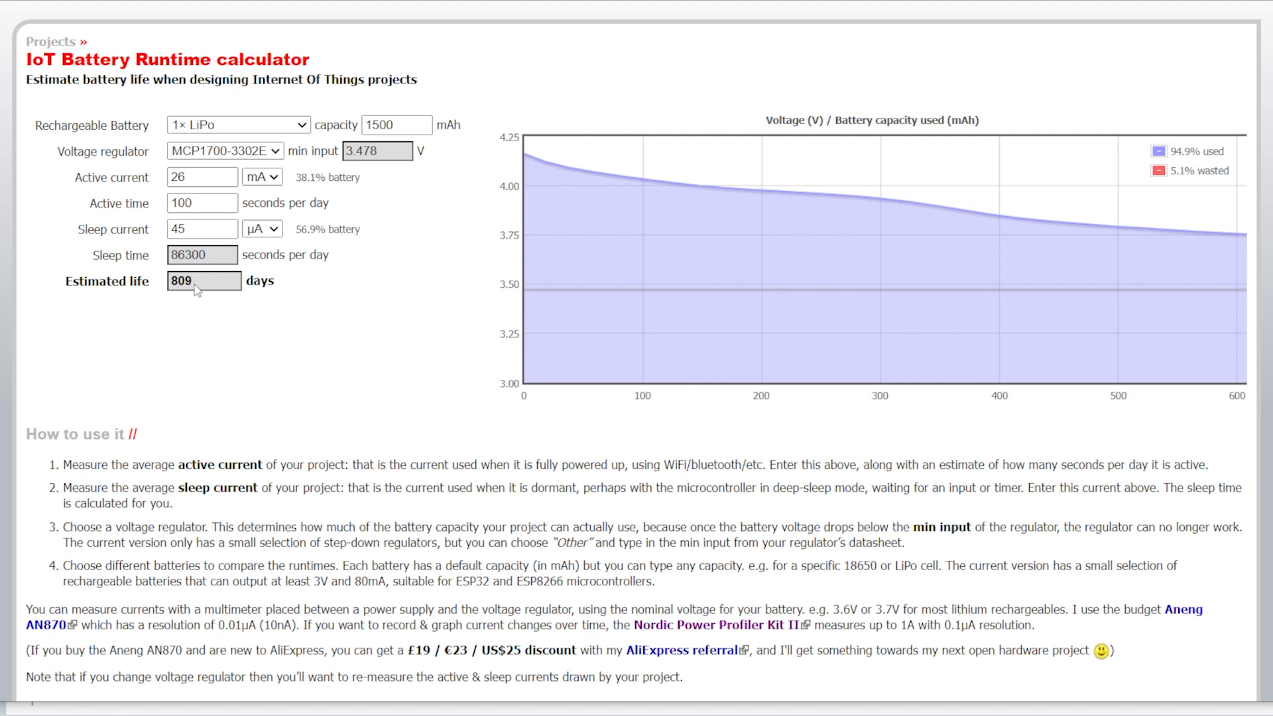
pyautogui.doubleClick(202, 281)
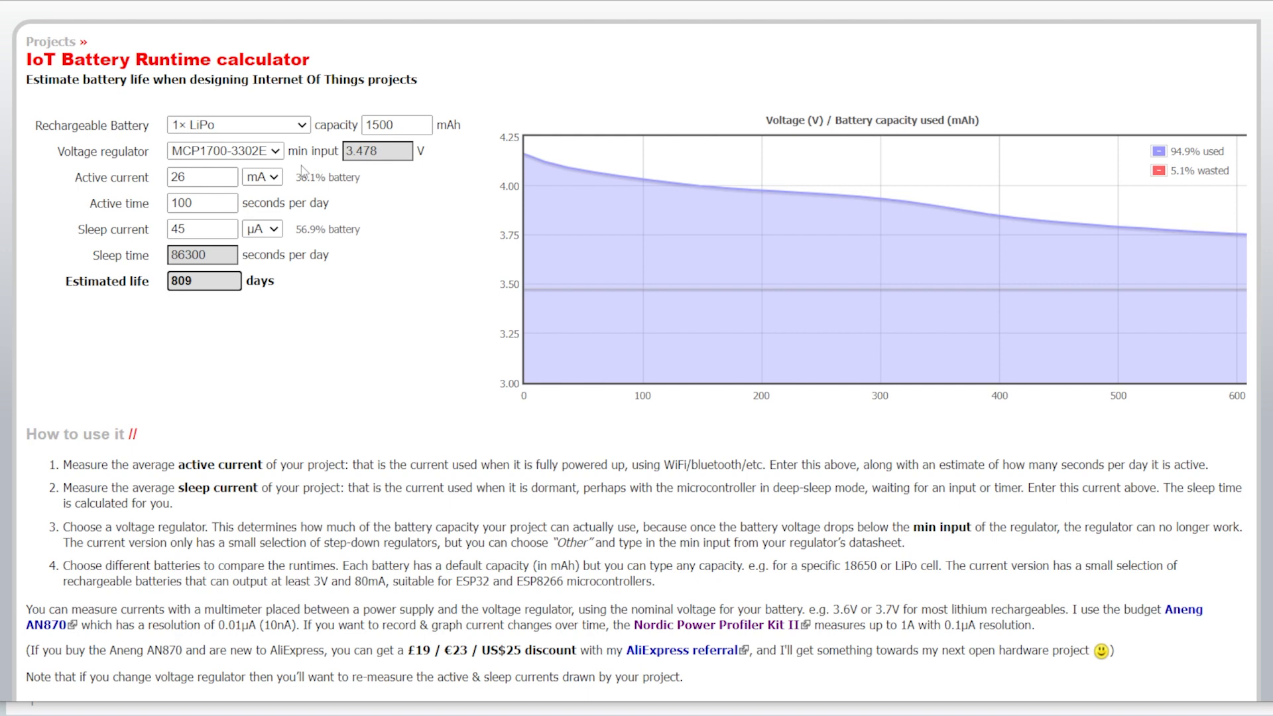
pyautogui.moveTo(340, 225)
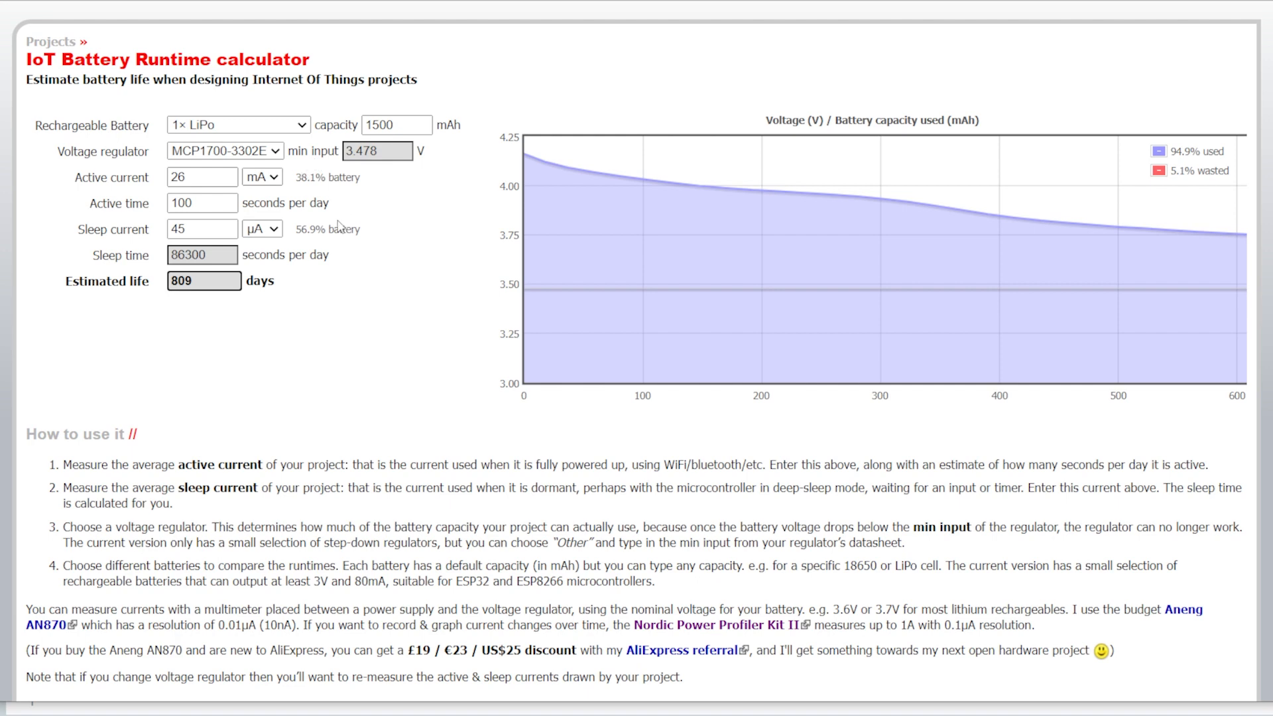
pyautogui.moveTo(406, 246)
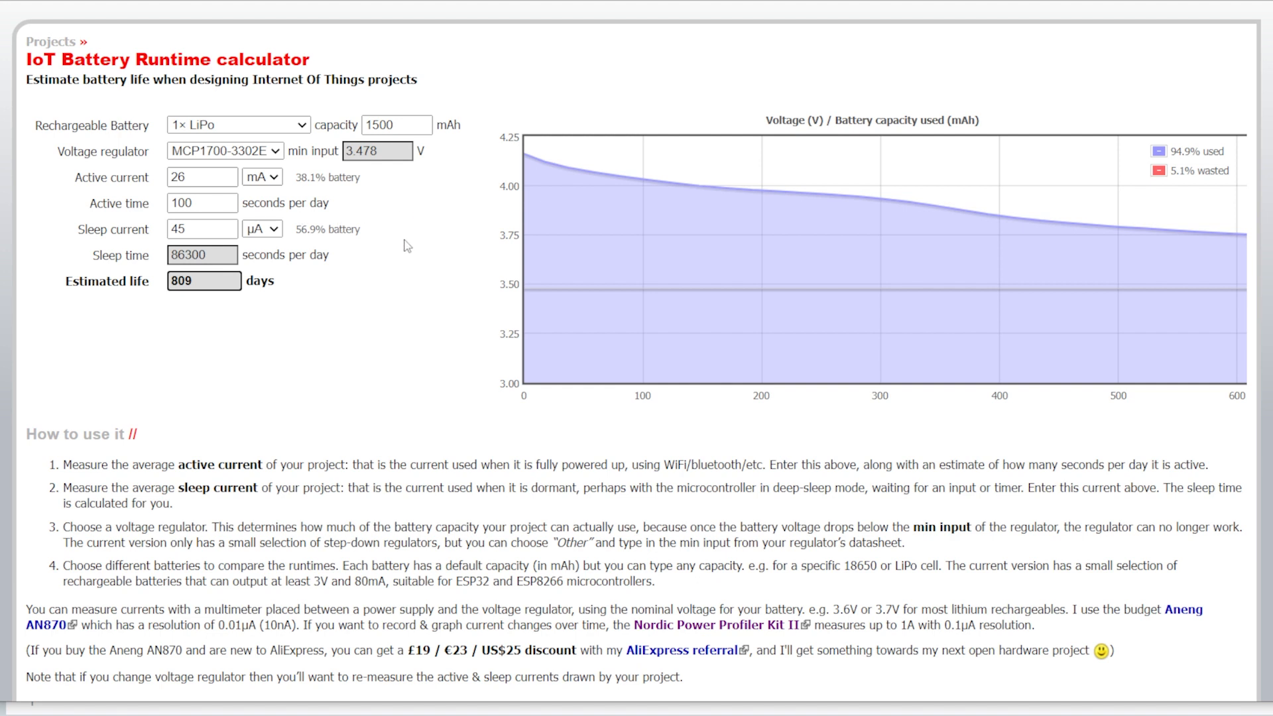
pyautogui.moveTo(382, 243)
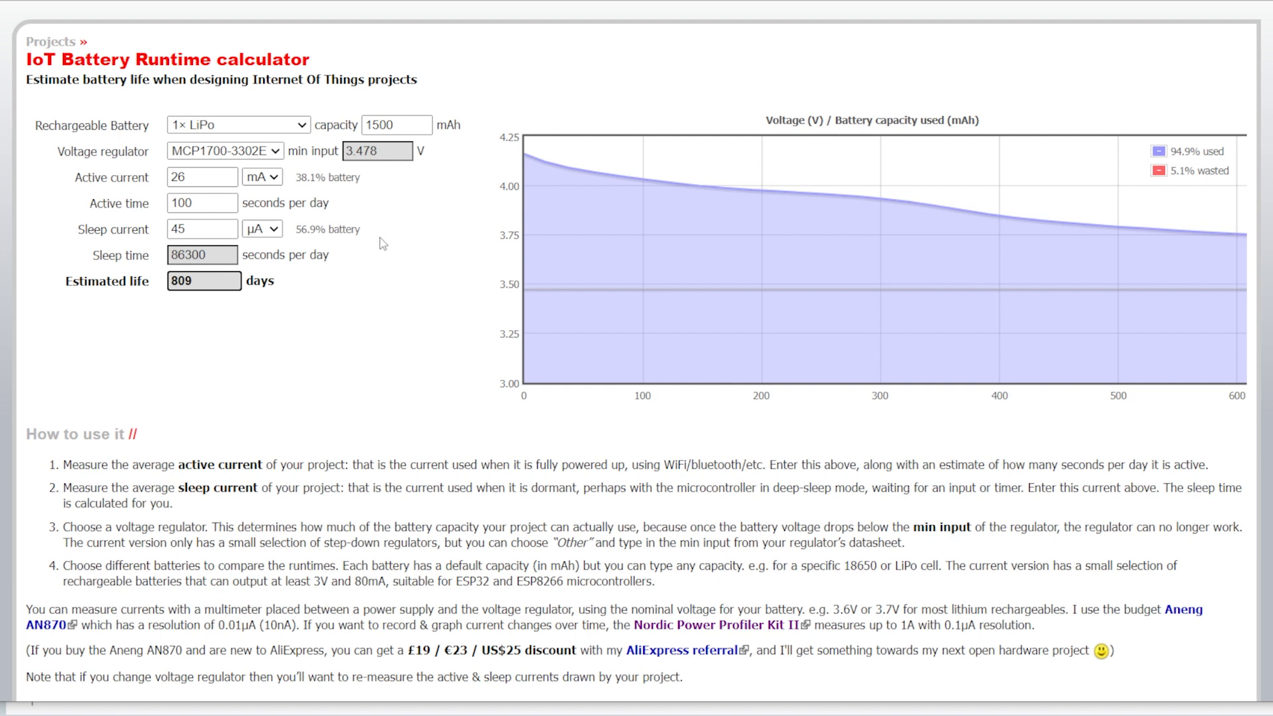
pyautogui.moveTo(564, 175)
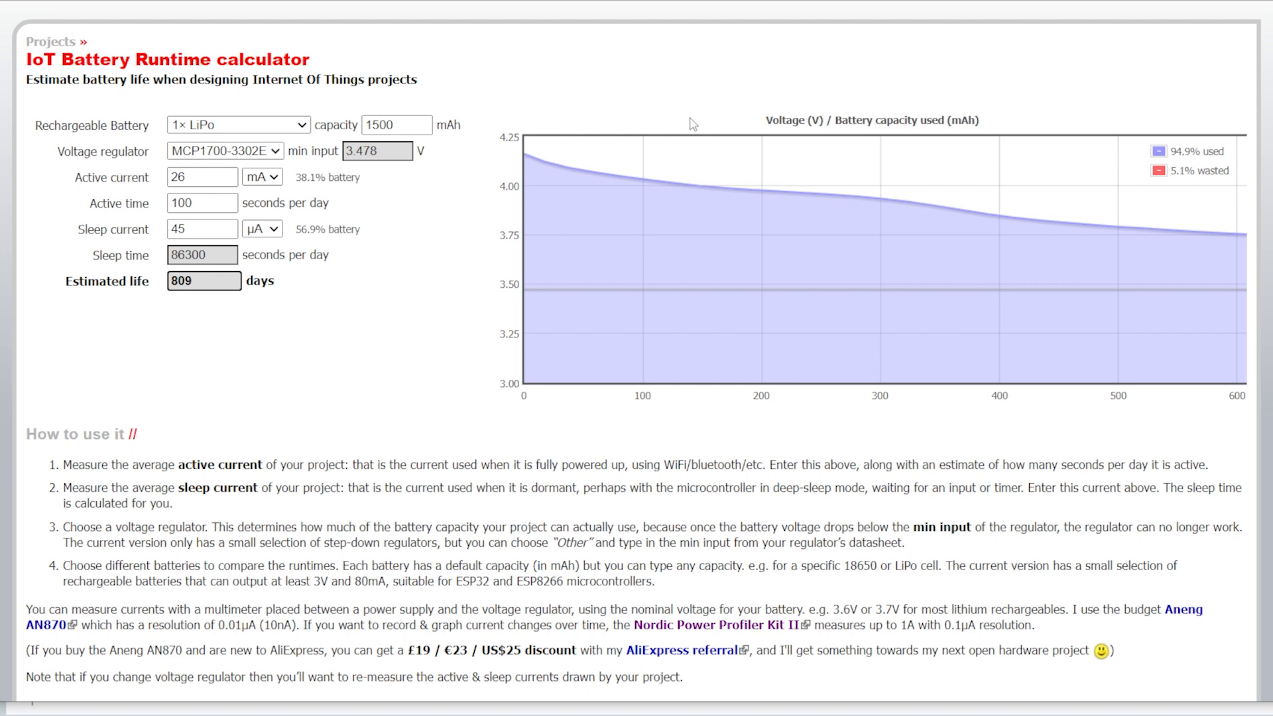
pyautogui.moveTo(737, 220)
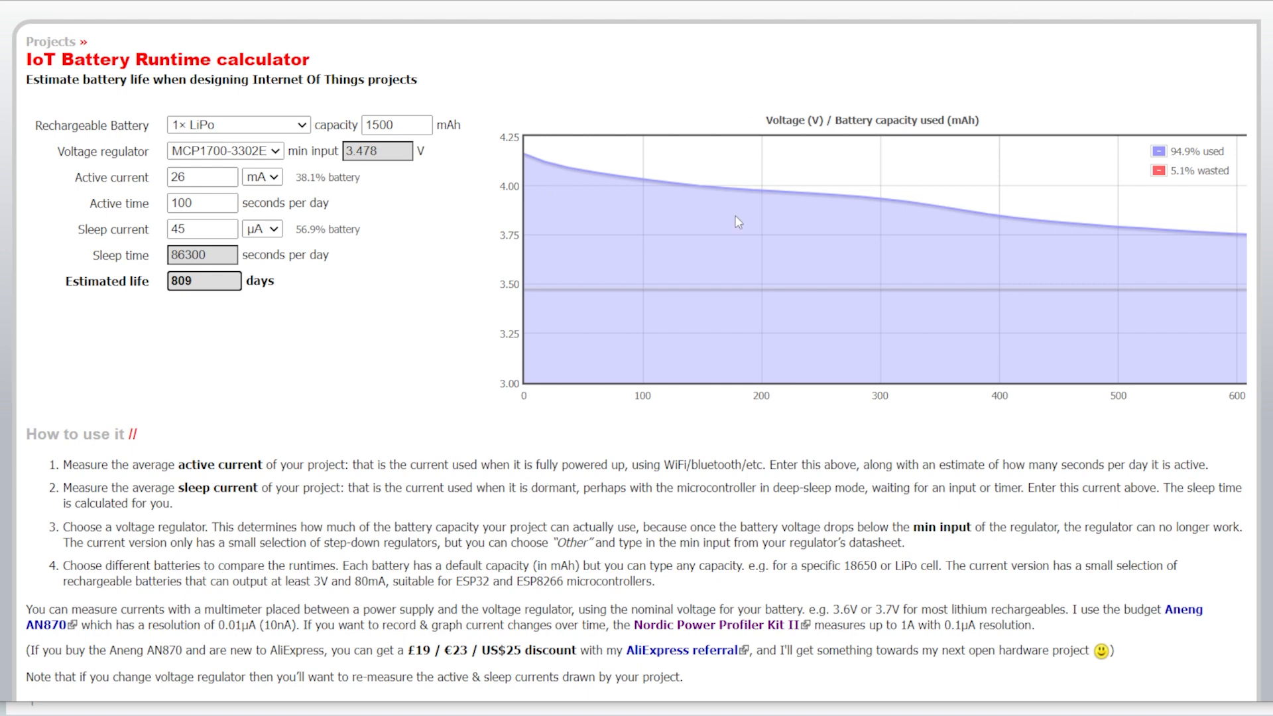
pyautogui.moveTo(341, 290)
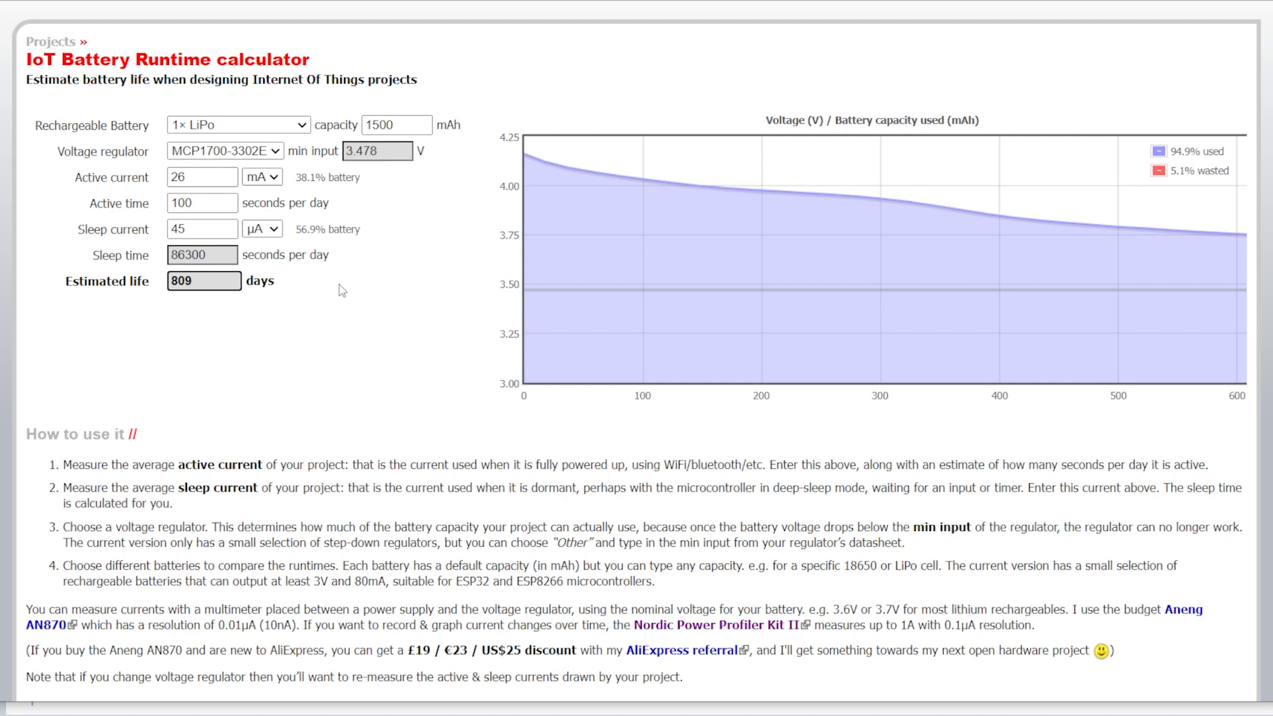